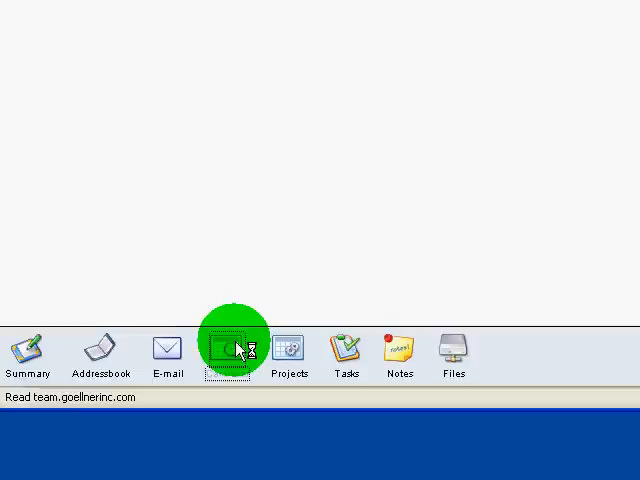
Show the calendar as a week grid with the 4–5 pm rows of the week of 04-09-2007 visible.
click(228, 350)
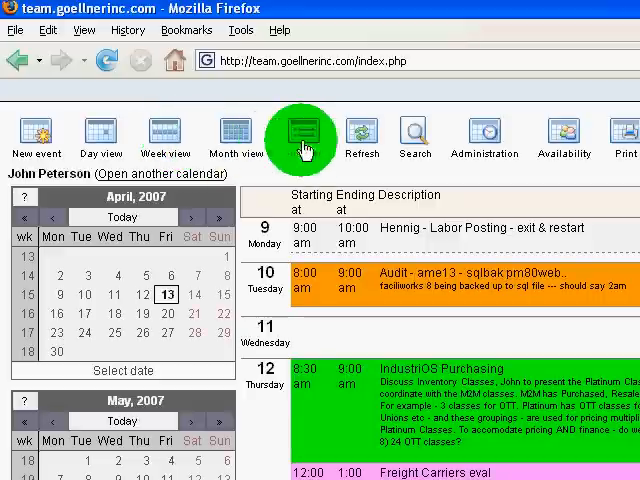
click(300, 132)
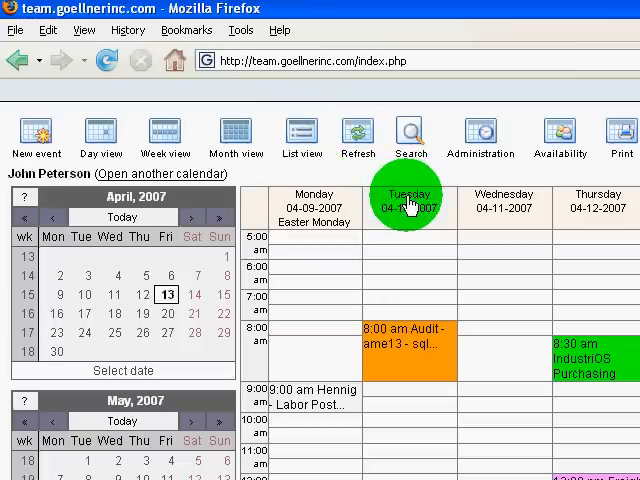
scroll(down, 3)
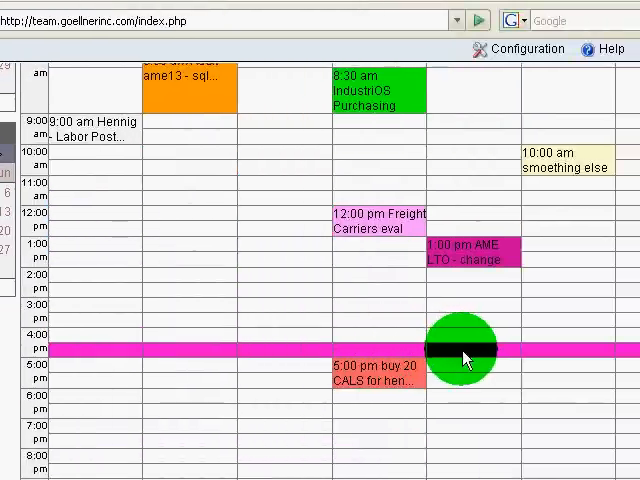
Create a Friday 04-13-2007 event starting 4:20 pm and name it 'reminder event'.
click(460, 350)
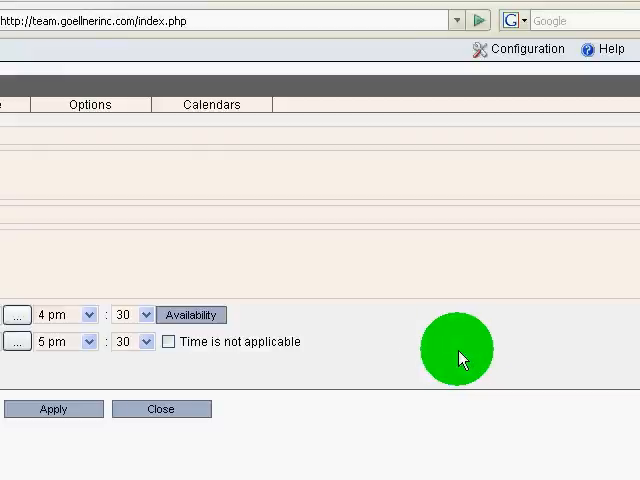
click(330, 314)
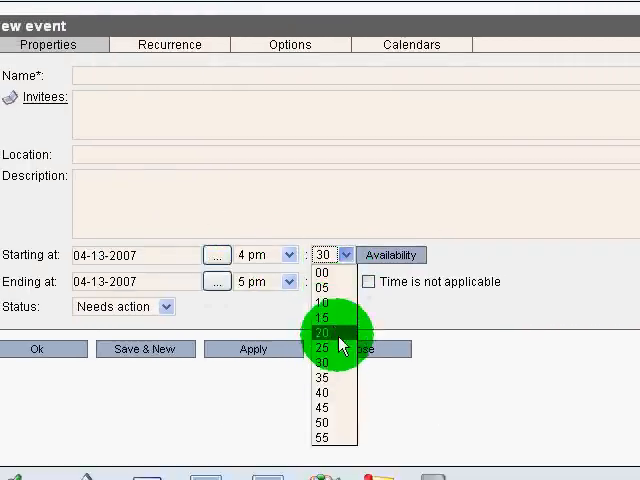
click(324, 332)
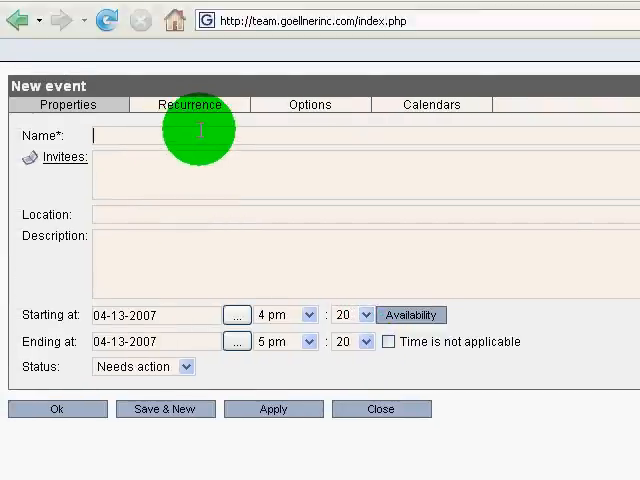
text(reminder event)
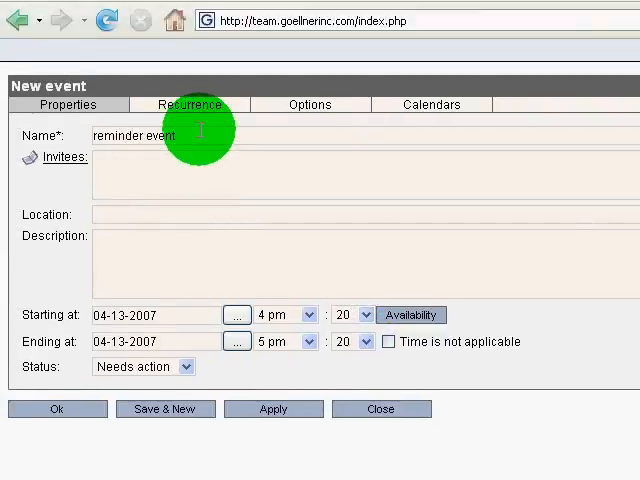
text(here)
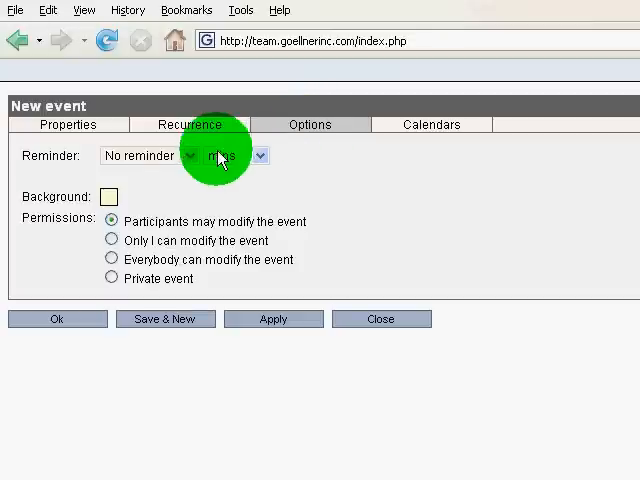
Give the event a 10-minute reminder and blue background, then save it.
click(186, 156)
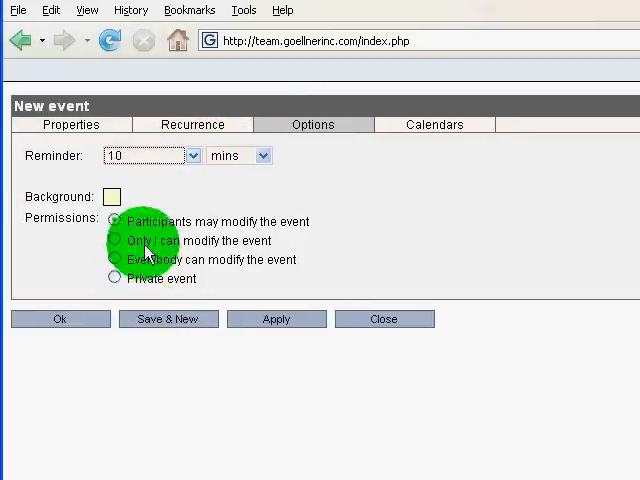
click(110, 196)
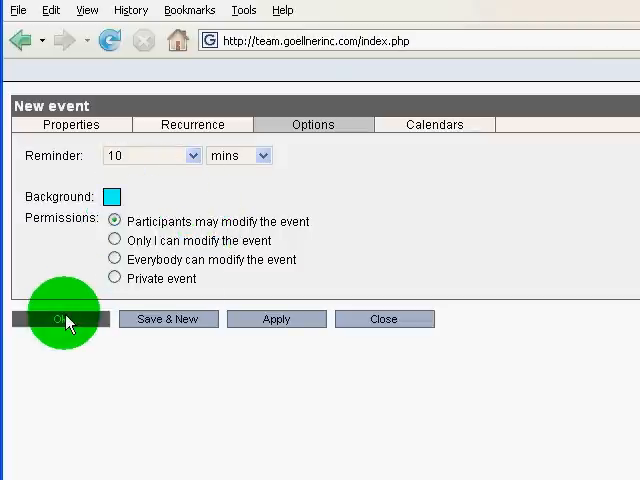
click(62, 318)
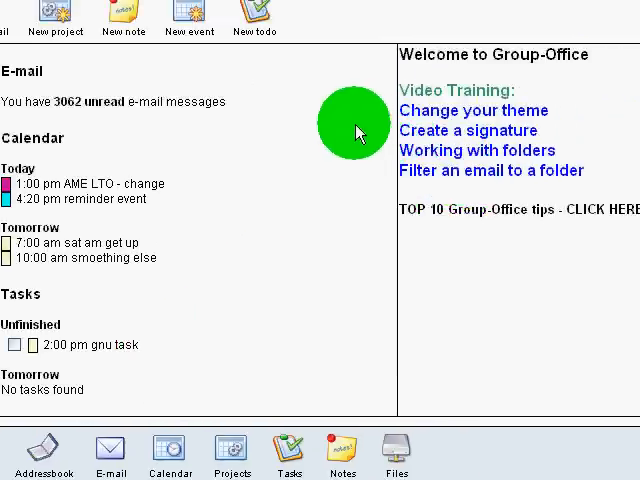
mouse_move(350, 132)
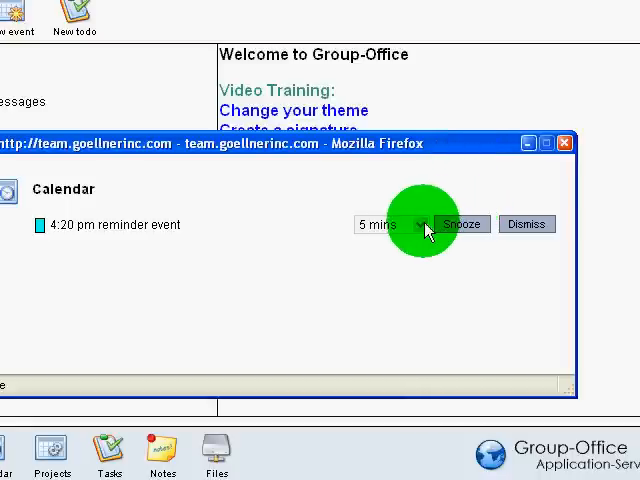
Show the snooze duration choices in the reminder pop-up, from 5 minutes to 1 week.
click(420, 224)
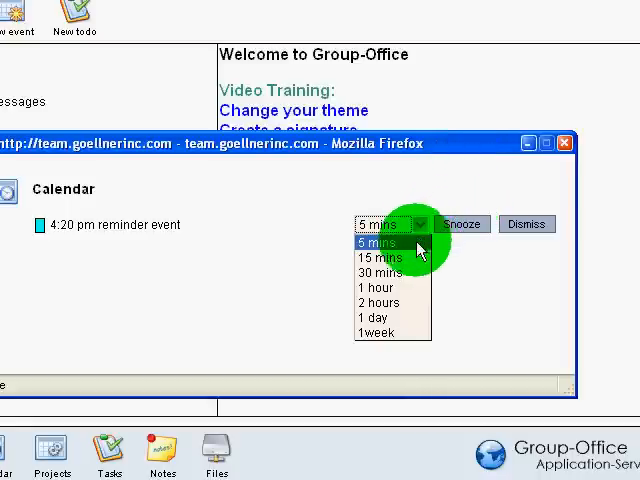
mouse_move(390, 258)
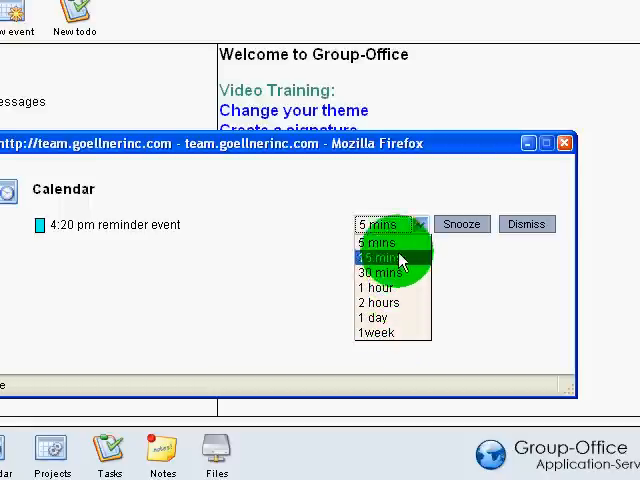